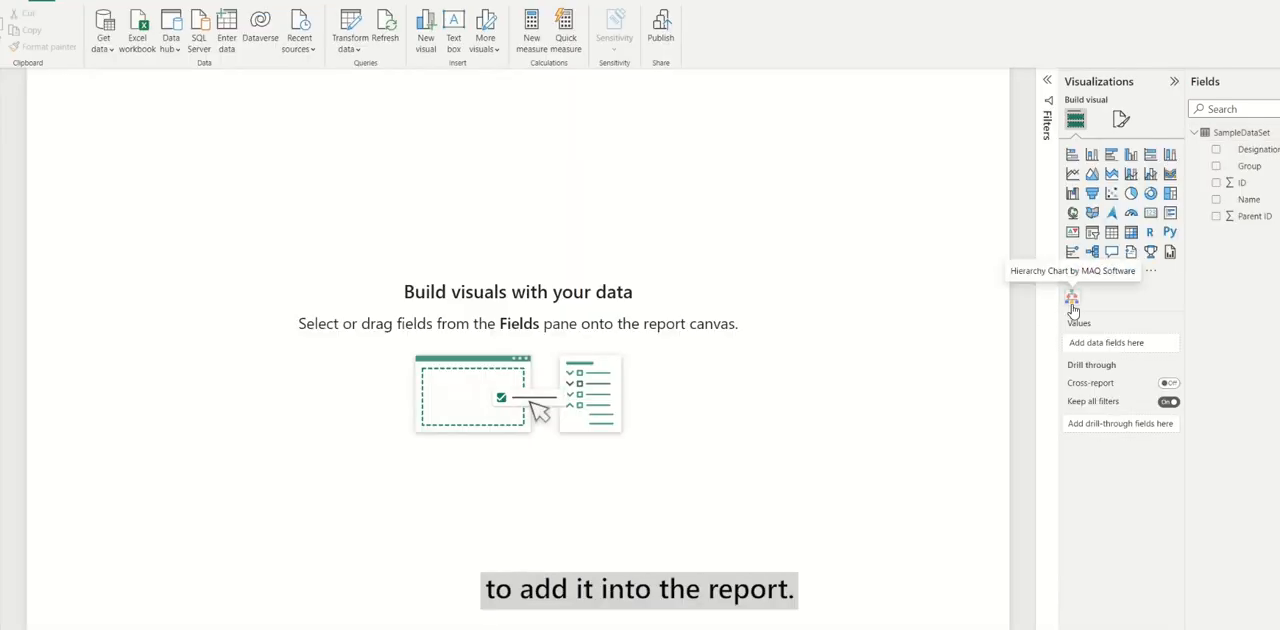
# Step: Add a Hierarchy Chart visual, enlarge it, and assign ID to its Id well
pyautogui.click(1072, 296)
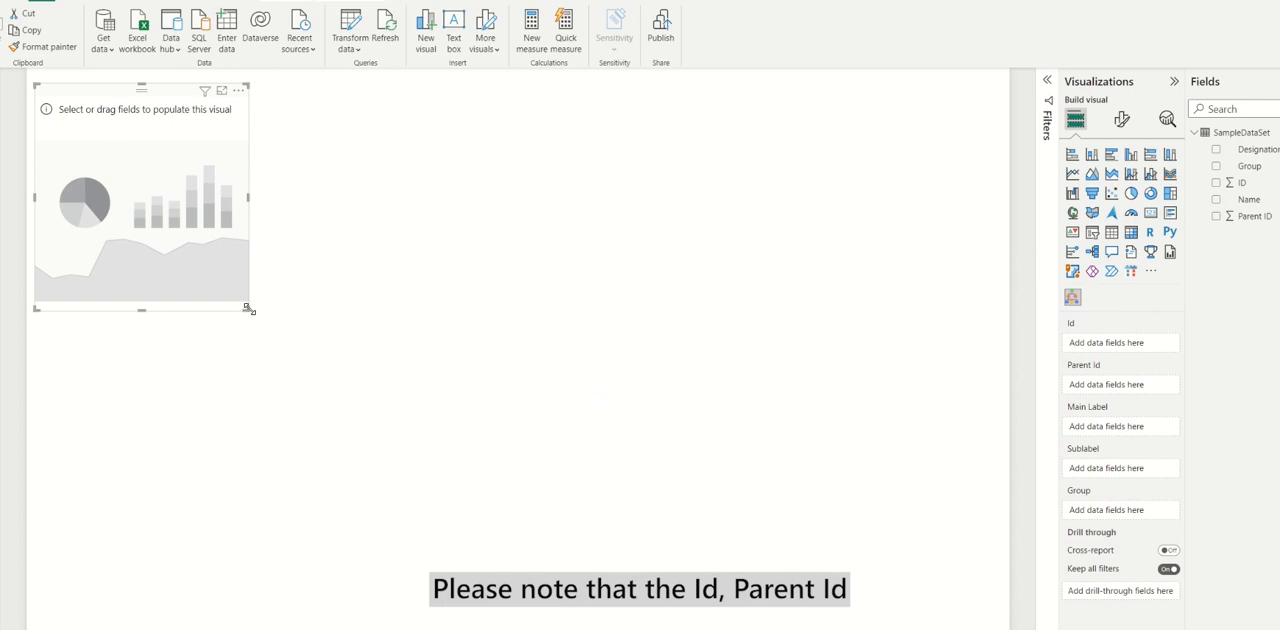
pyautogui.moveTo(250, 308); pyautogui.dragTo(640, 448)
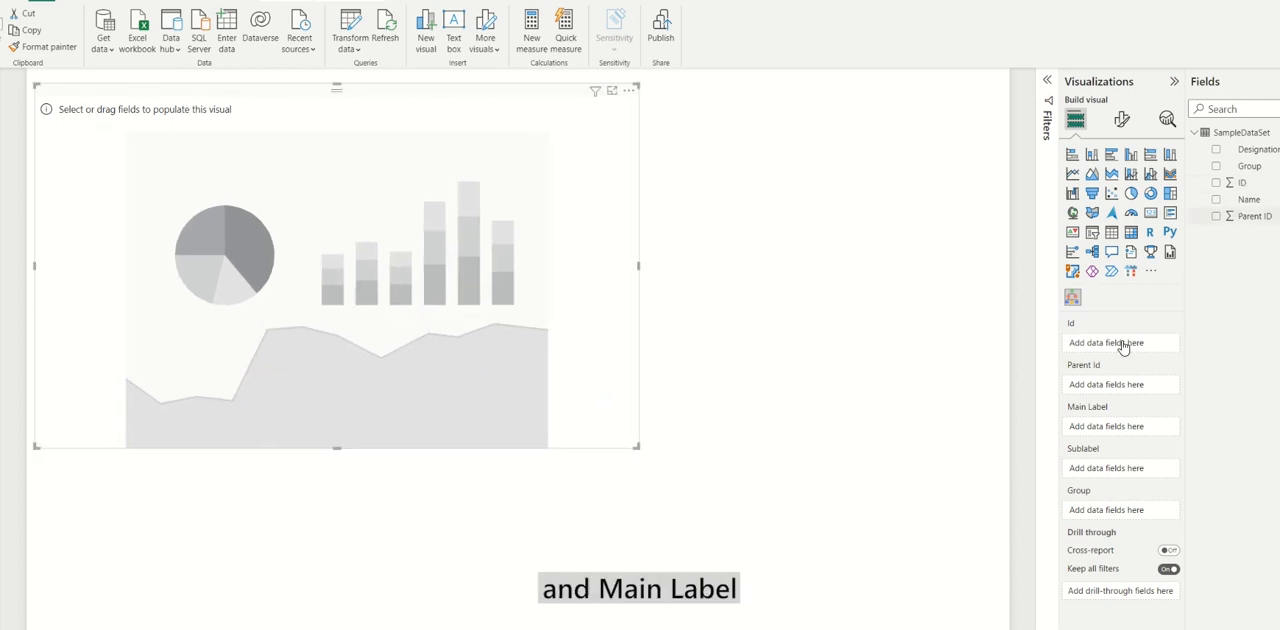
pyautogui.click(1216, 182)
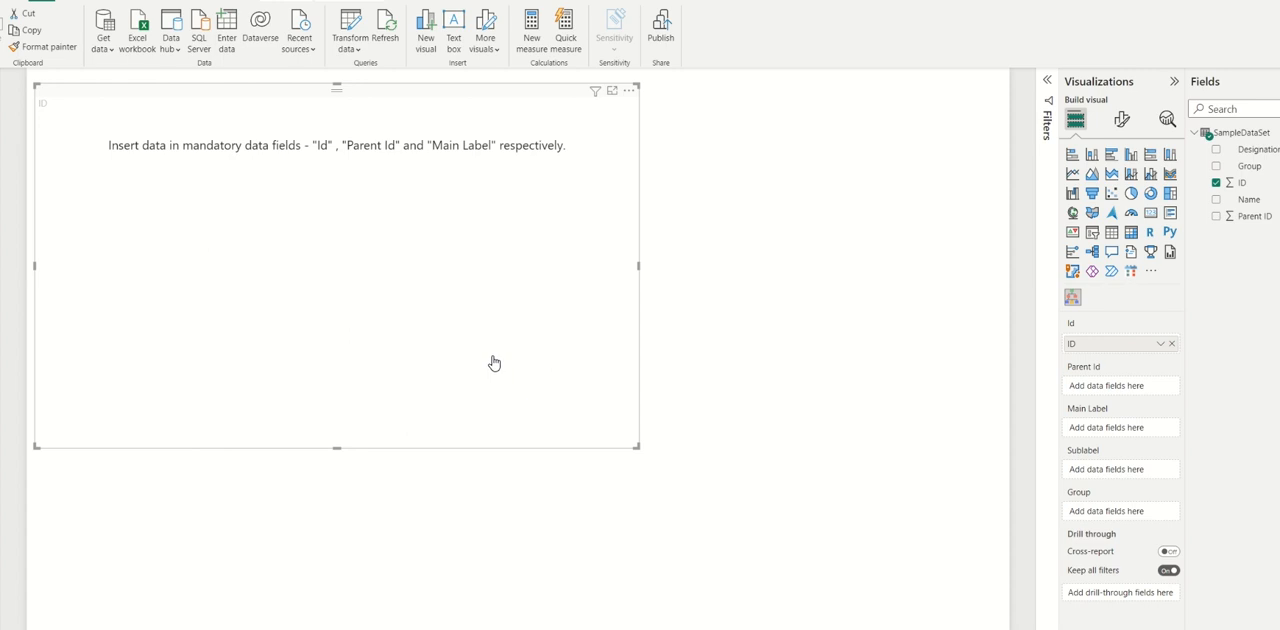
# Step: Assign Parent ID as the chart's Parent Id field
pyautogui.moveTo(1256, 216); pyautogui.dragTo(1120, 386)
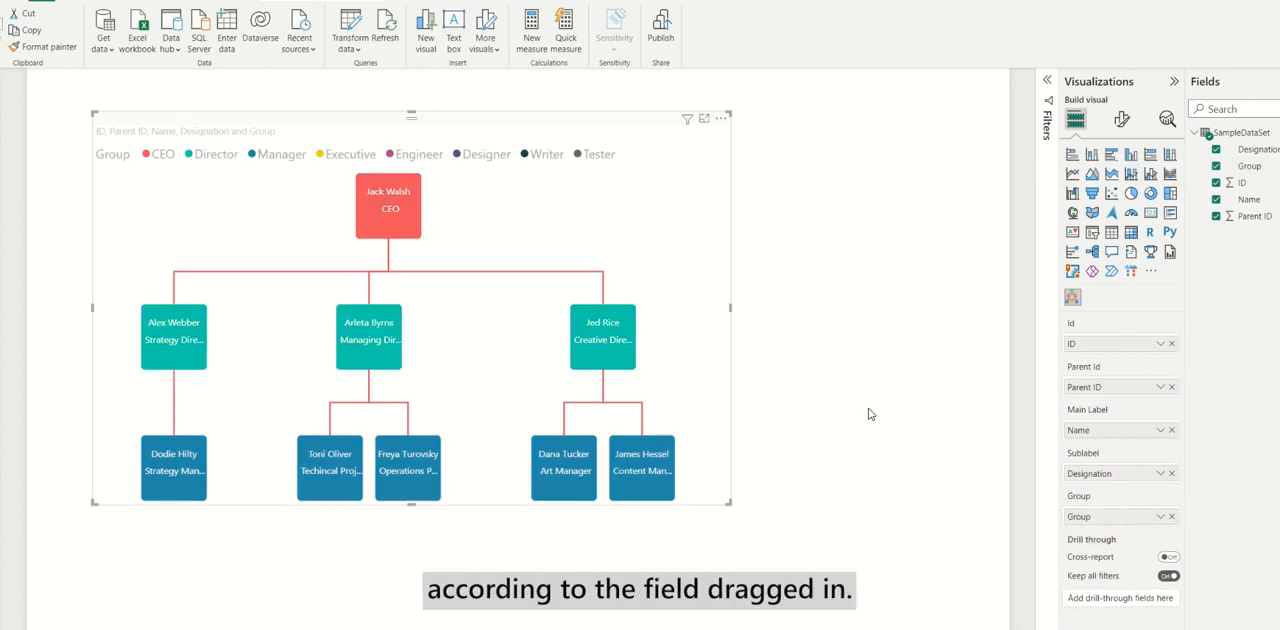
pyautogui.moveTo(176, 172)
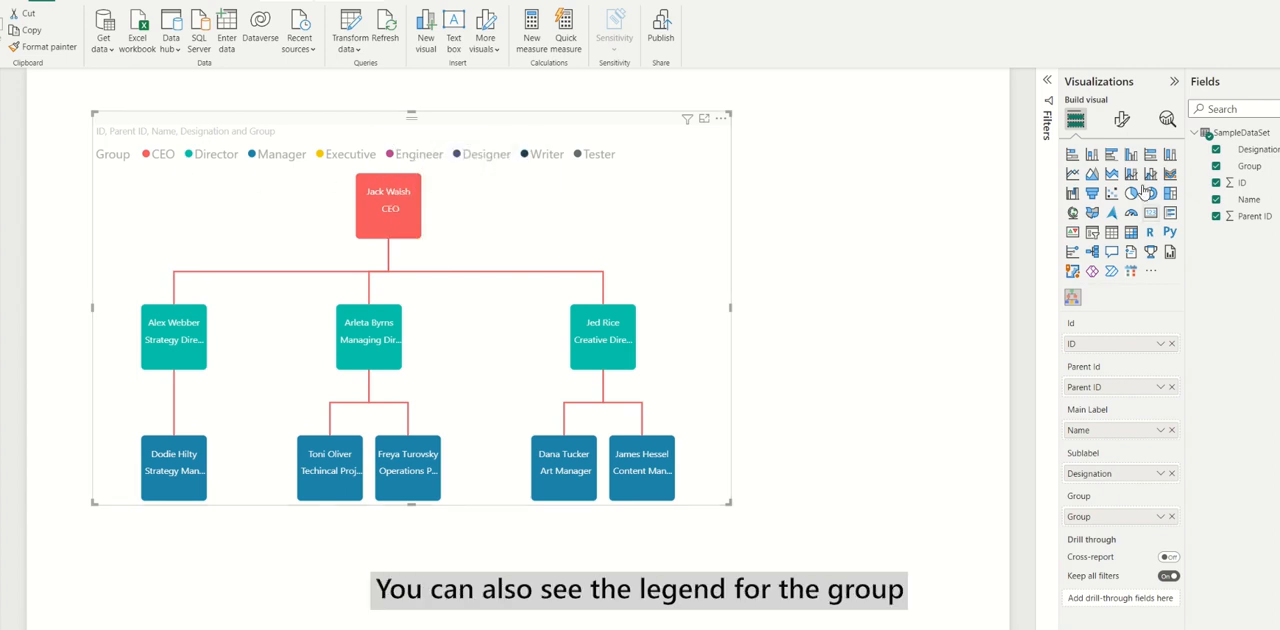
# Step: Show the Legend section in the chart's Format visual pane
pyautogui.click(1120, 120)
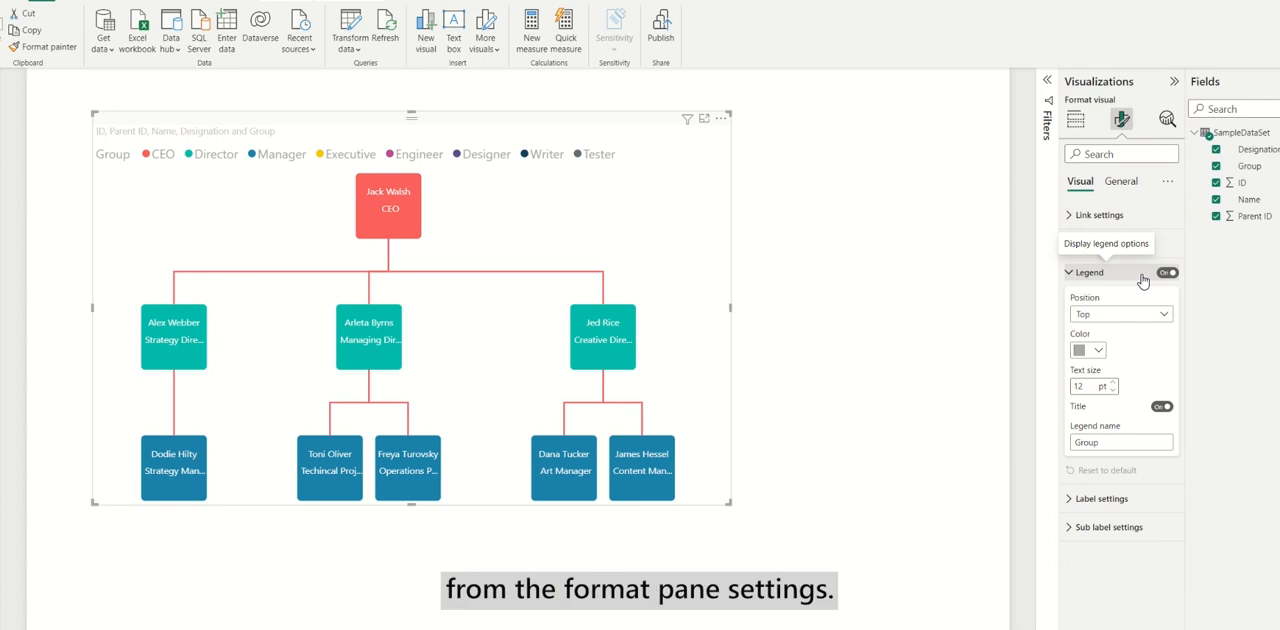
pyautogui.click(1076, 120)
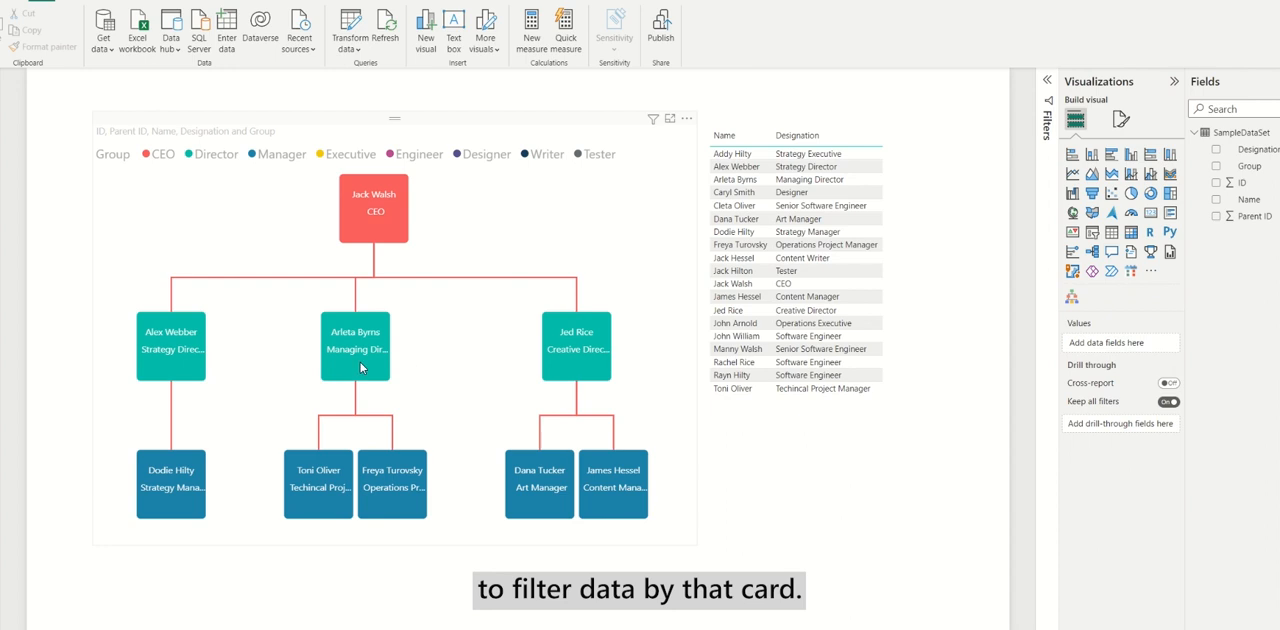
pyautogui.doubleClick(354, 342)
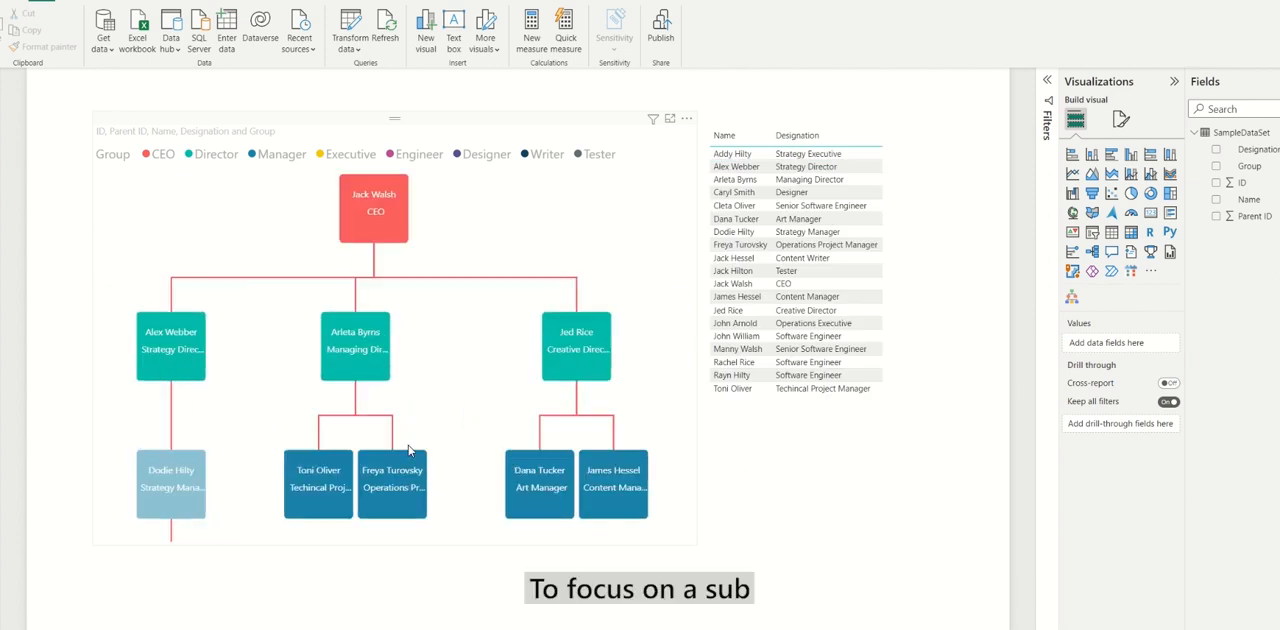
pyautogui.moveTo(356, 346)
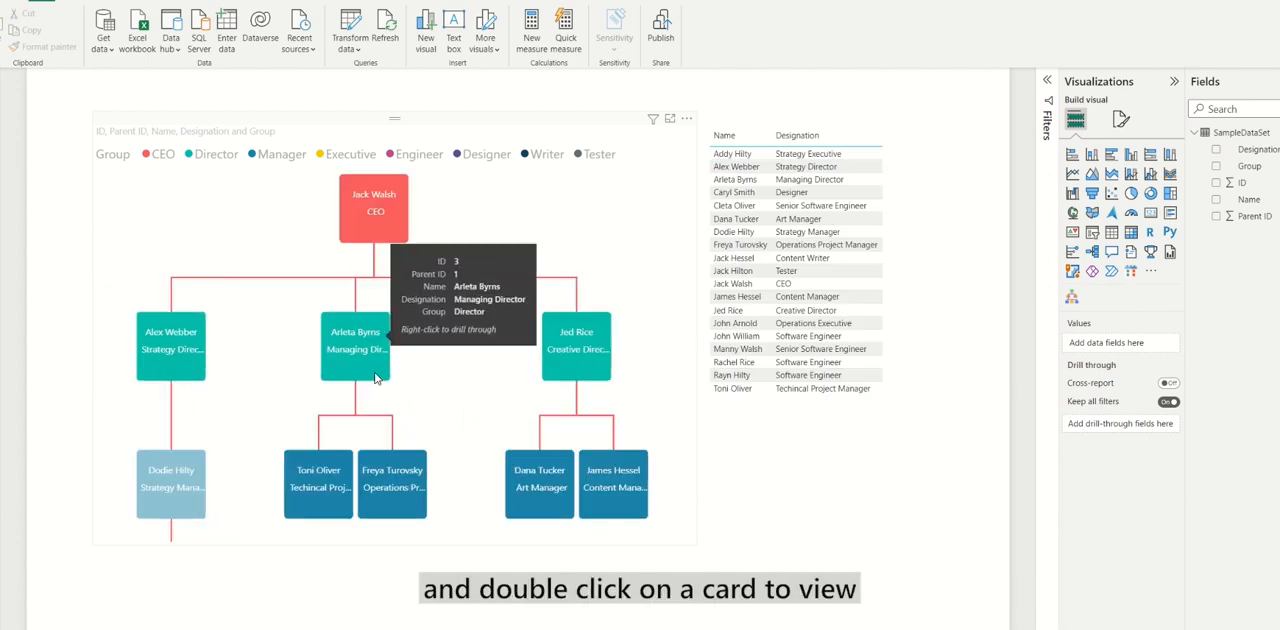
pyautogui.doubleClick(356, 346)
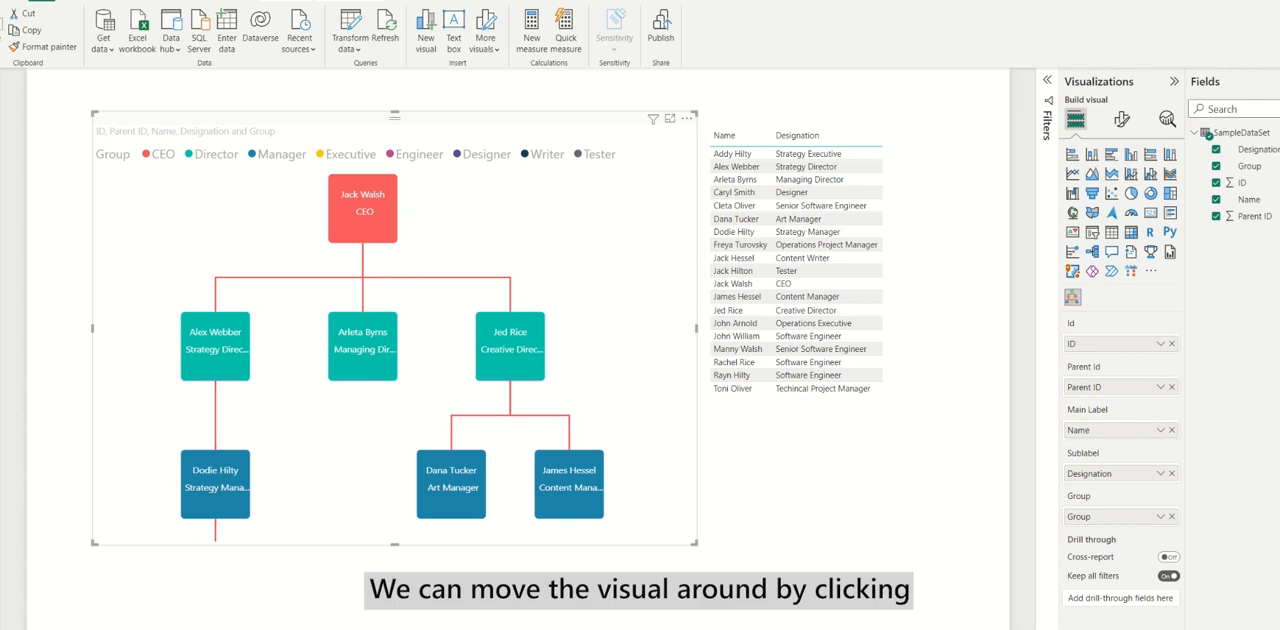
pyautogui.moveTo(362, 208); pyautogui.dragTo(332, 228)
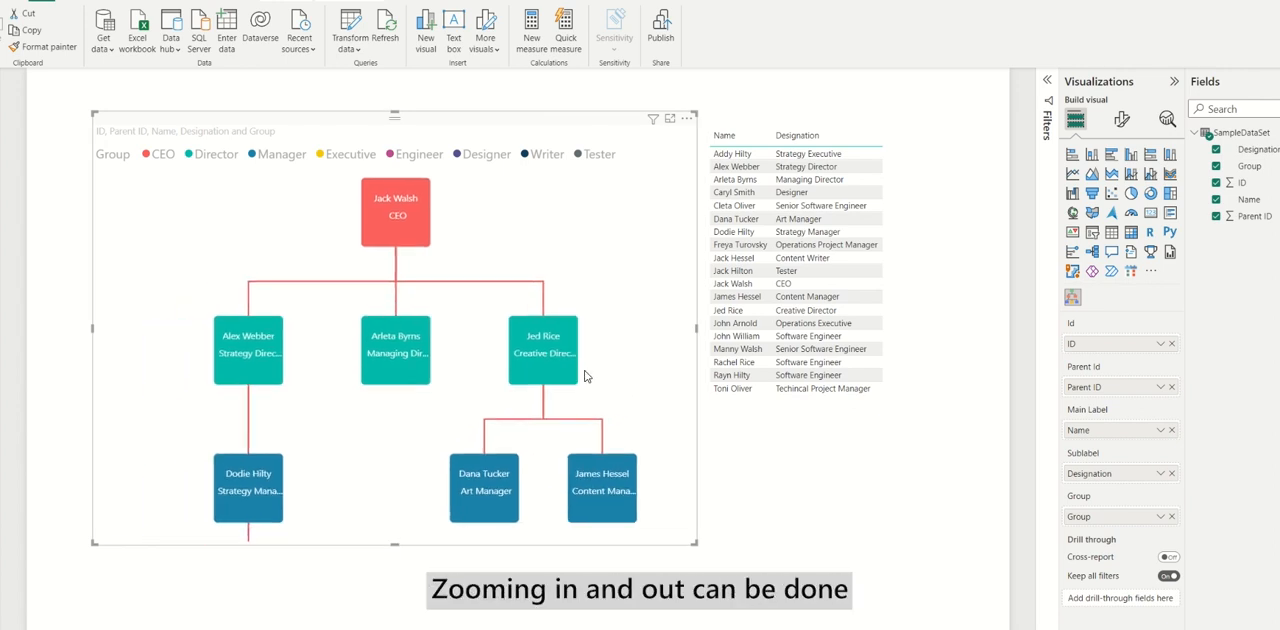
pyautogui.scroll(-3)
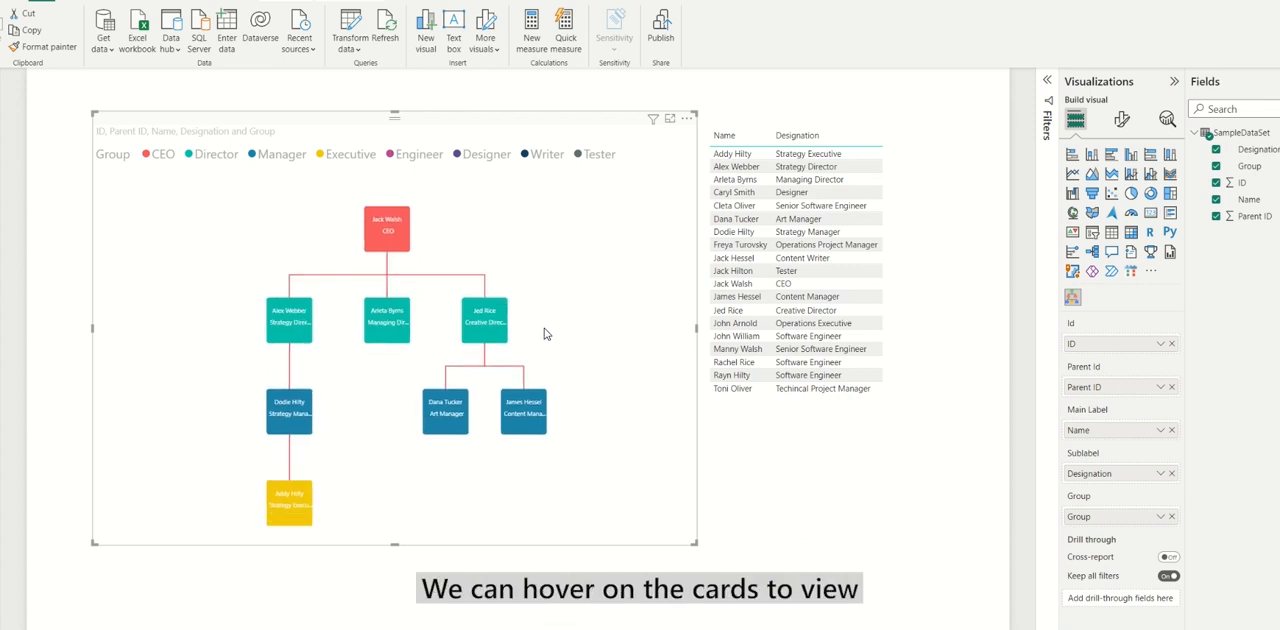
pyautogui.moveTo(386, 230)
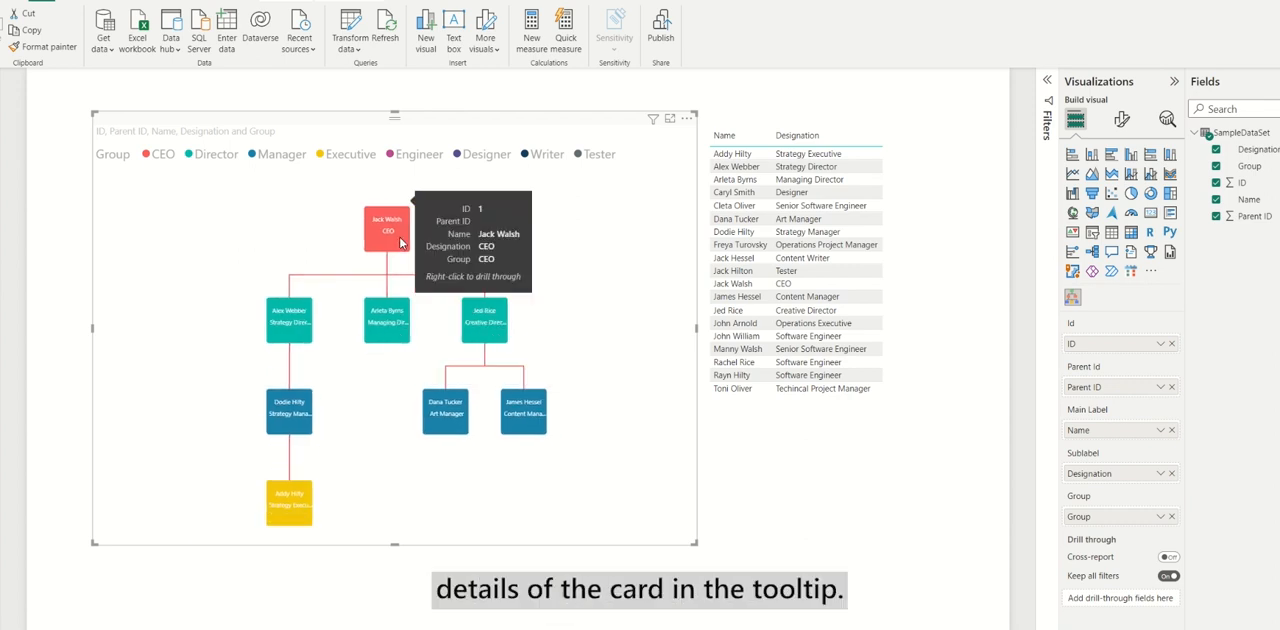
pyautogui.moveTo(538, 428)
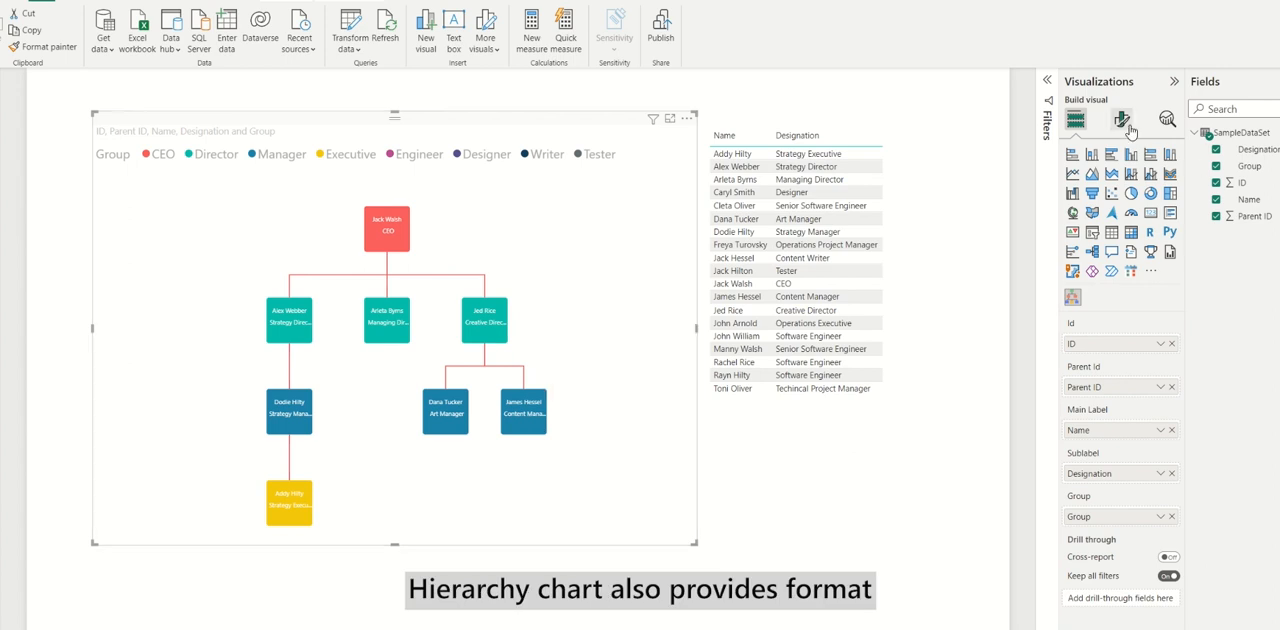
# Step: Show the Link settings with style, colour and width options in Format visual
pyautogui.click(1122, 120)
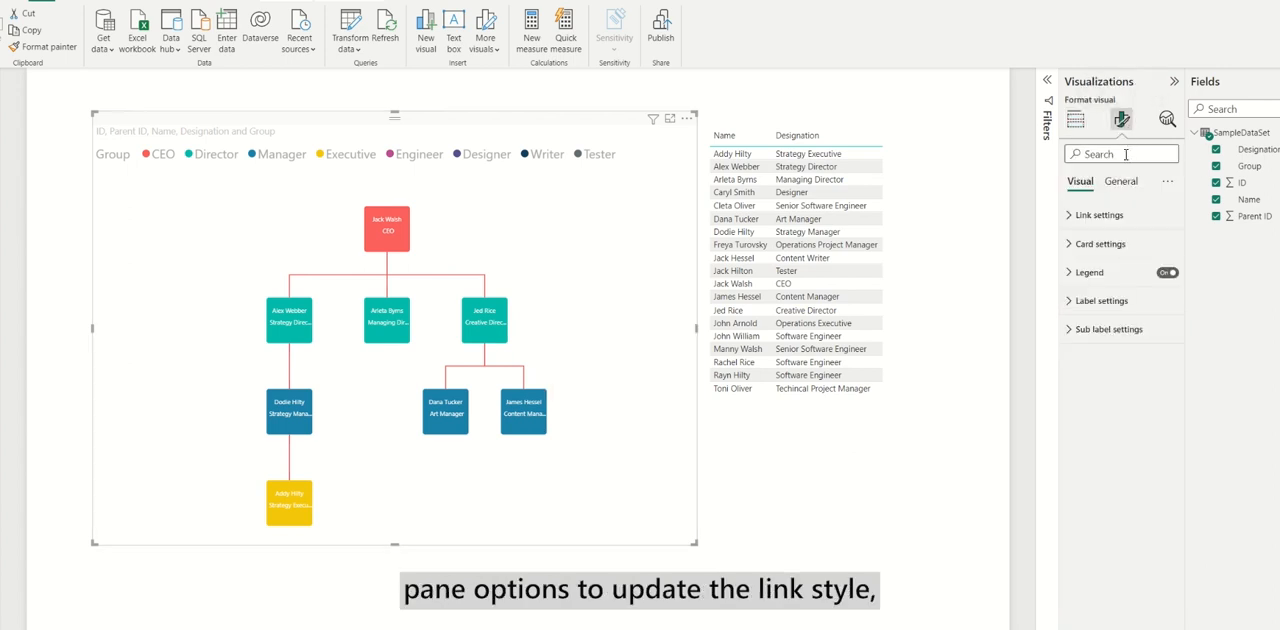
pyautogui.click(1098, 214)
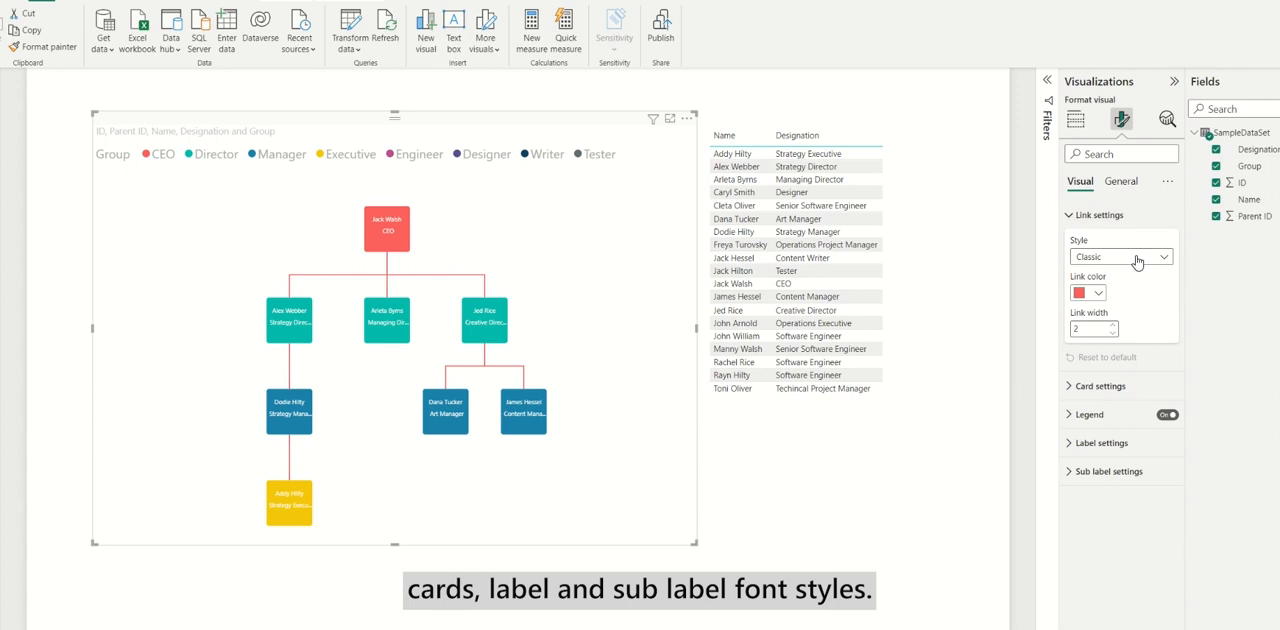